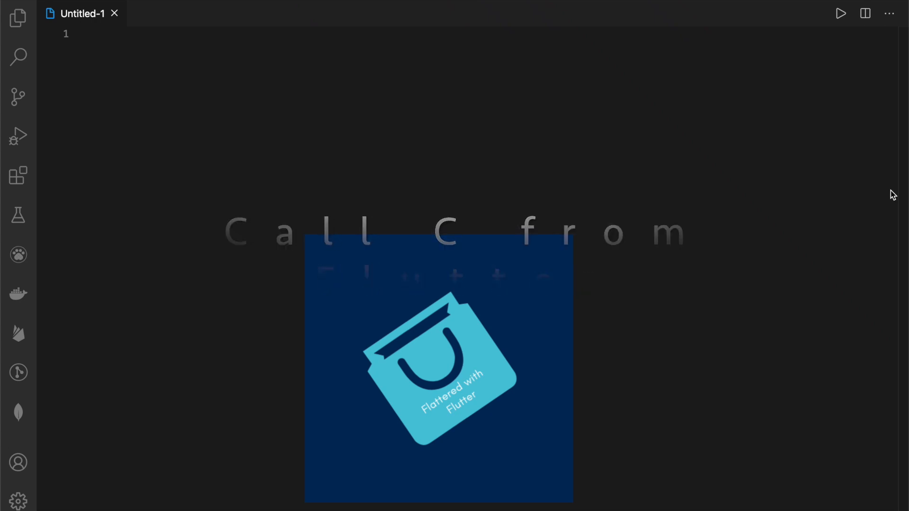
- Run the C sayHello function to display "Hello, from C - Aseem" in the app
left_click(840, 13)
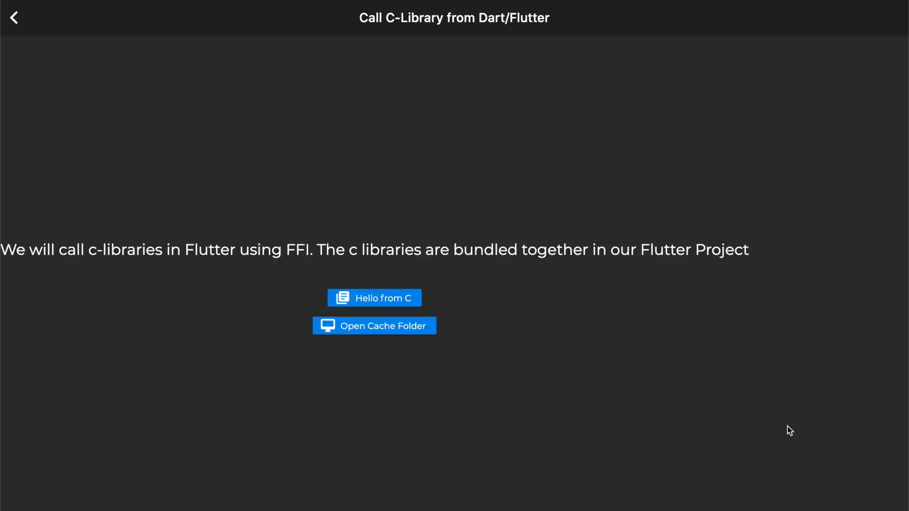
mouse_move(470, 330)
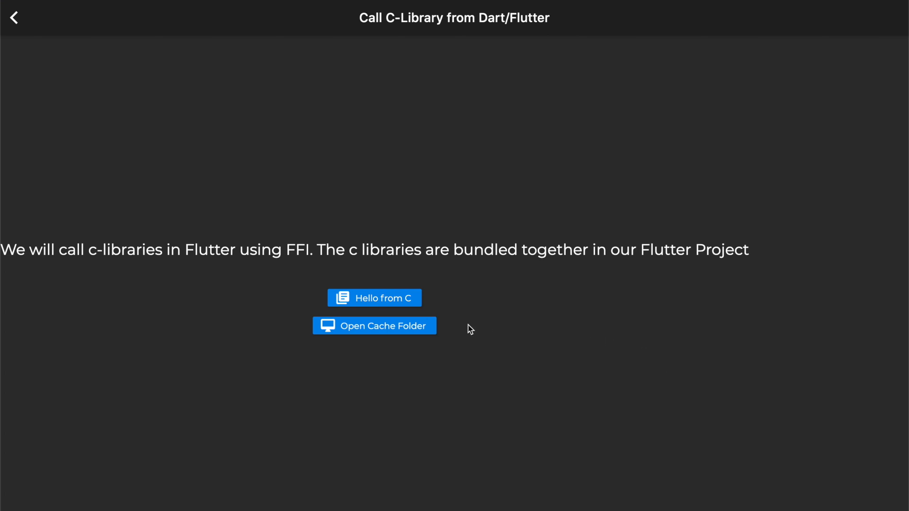
left_click(374, 298)
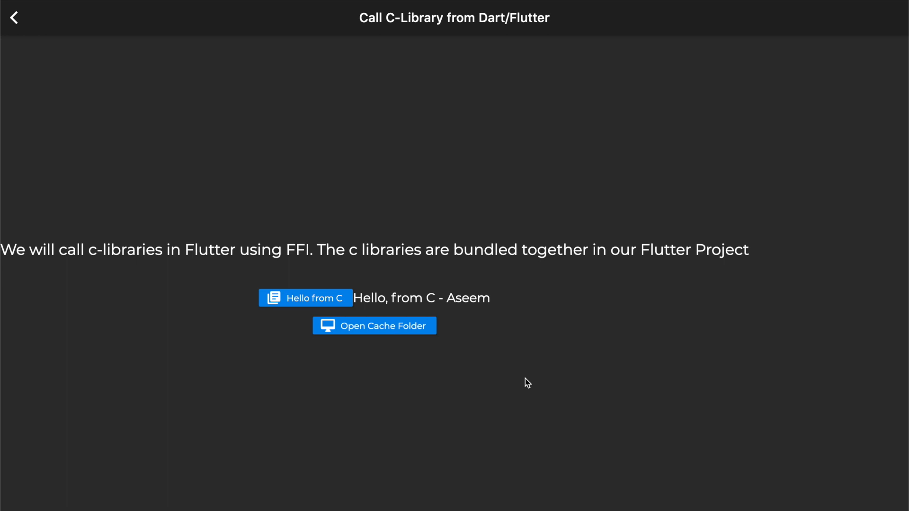
mouse_move(521, 372)
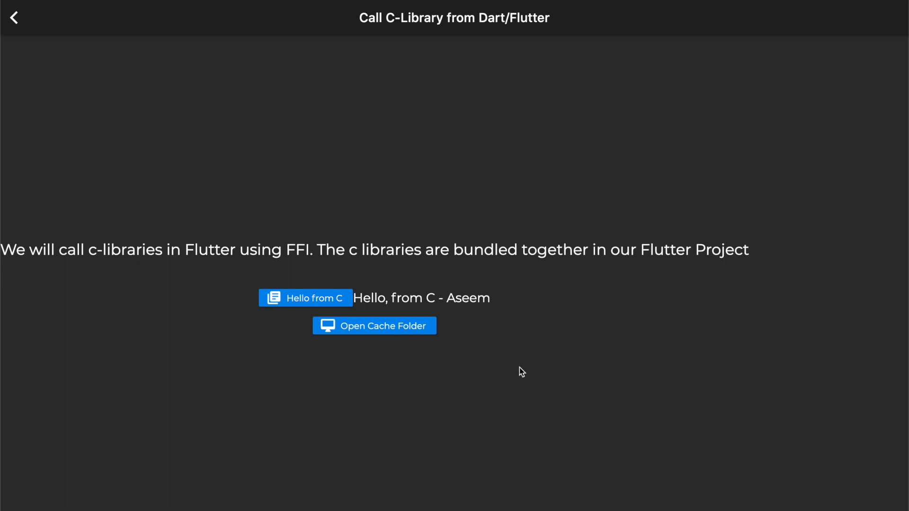
mouse_move(745, 383)
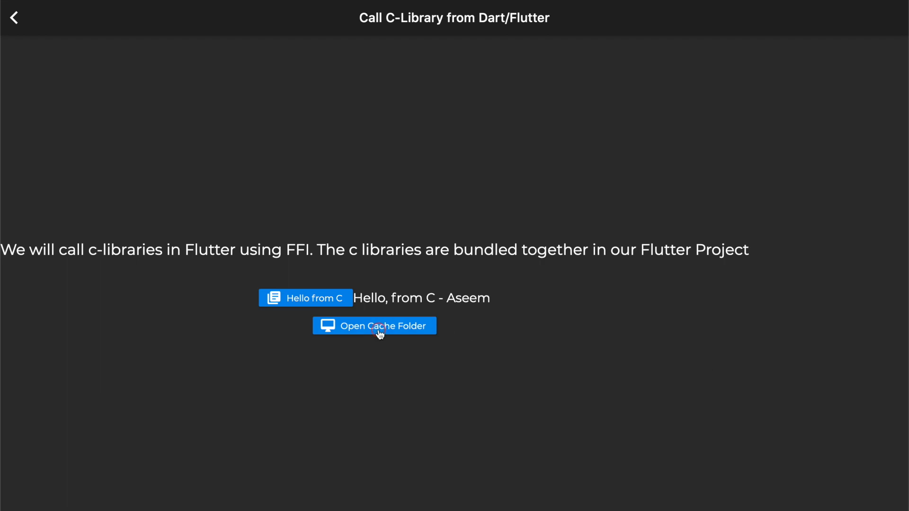
left_click(375, 325)
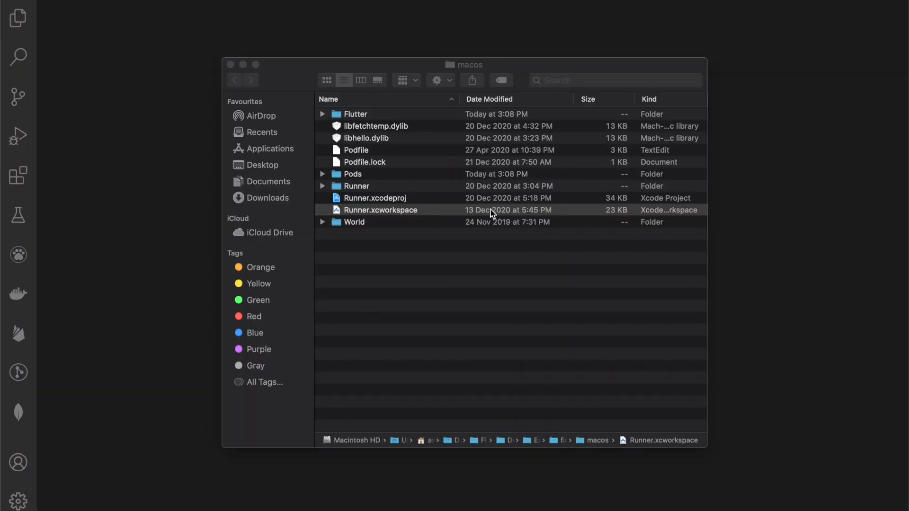
- Open Runner.xcworkspace from the macos folder in Xcode via Open With
right_click(380, 210)
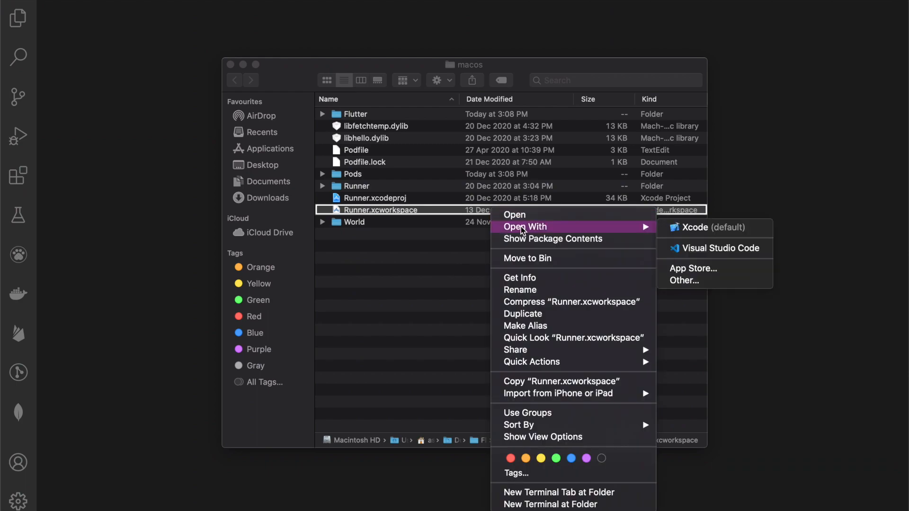
left_click(700, 227)
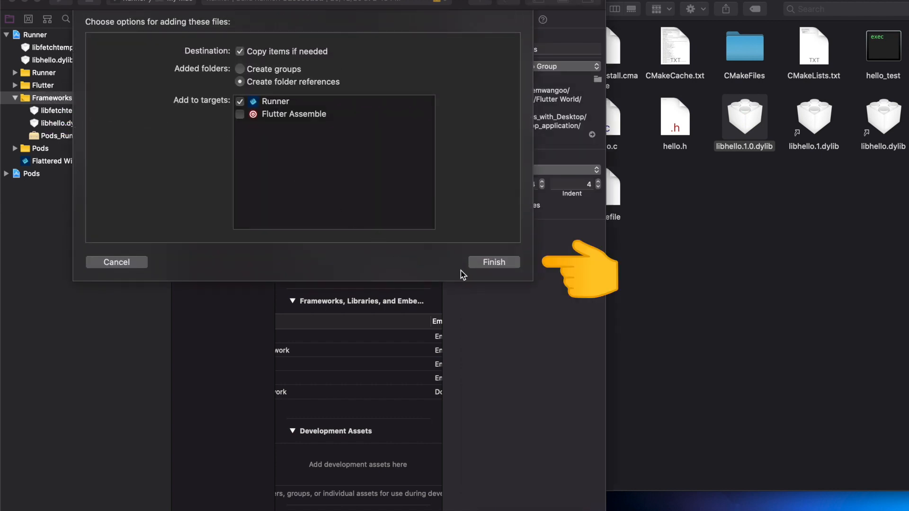
- Finish adding libhello.dylib to the Runner target with 'Copy items if needed' checked
left_click(494, 262)
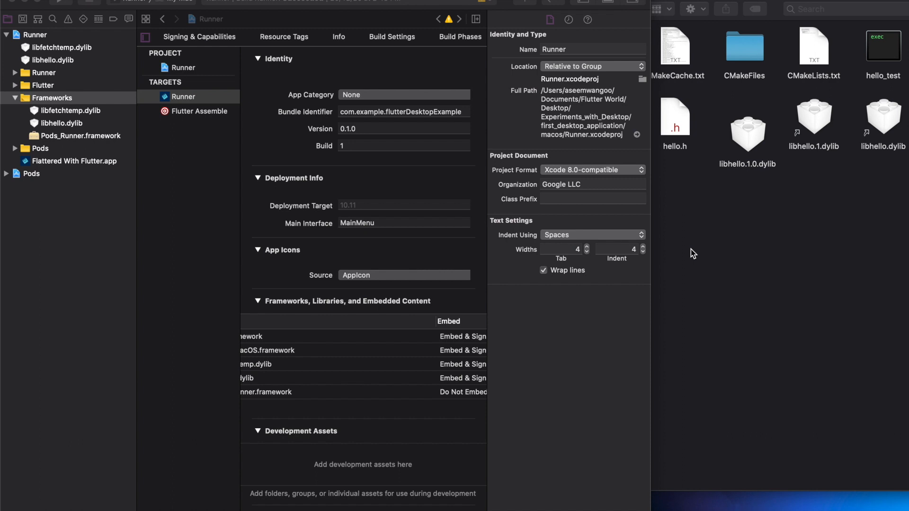
mouse_move(743, 159)
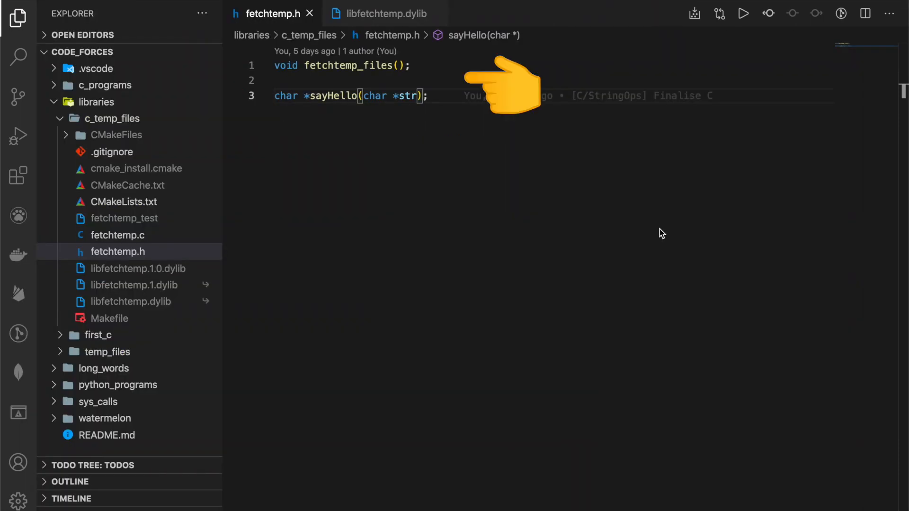
- Open library.dart beside fetchtemp.h and scroll to its dylib lookup code
left_click(130, 302)
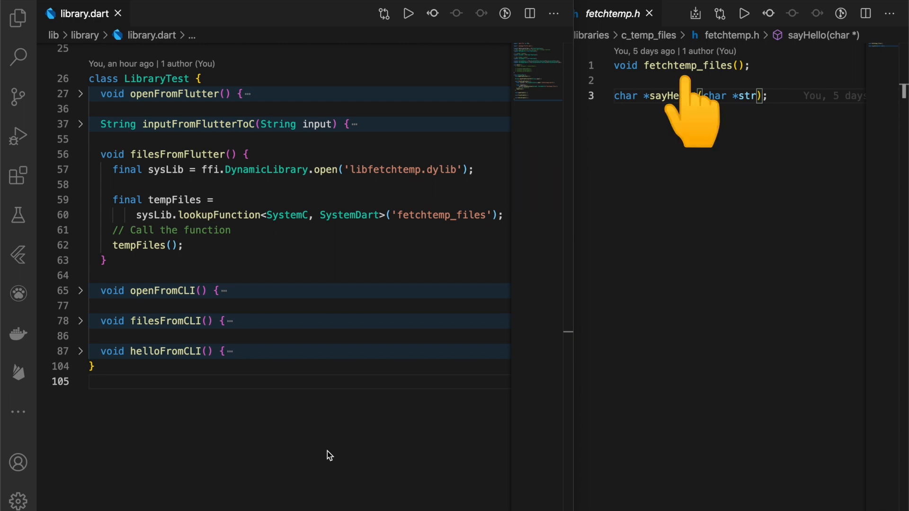
scroll("up", 3)
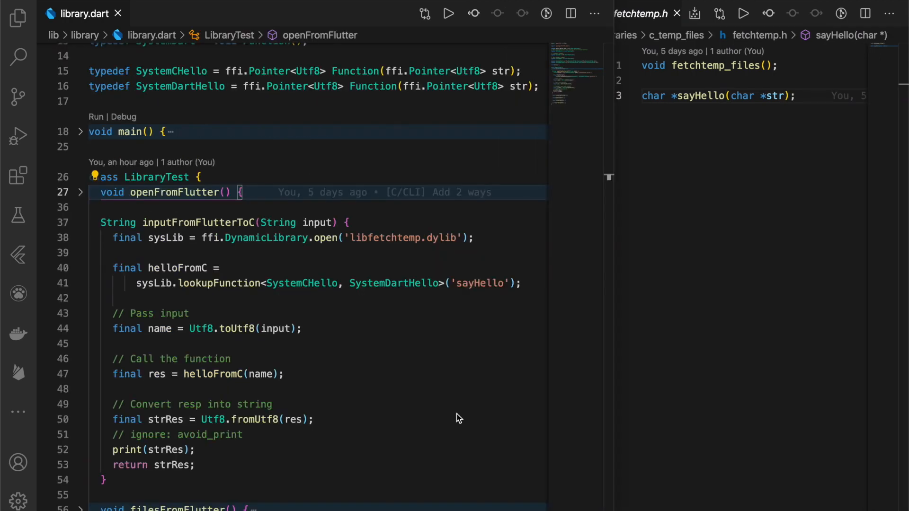